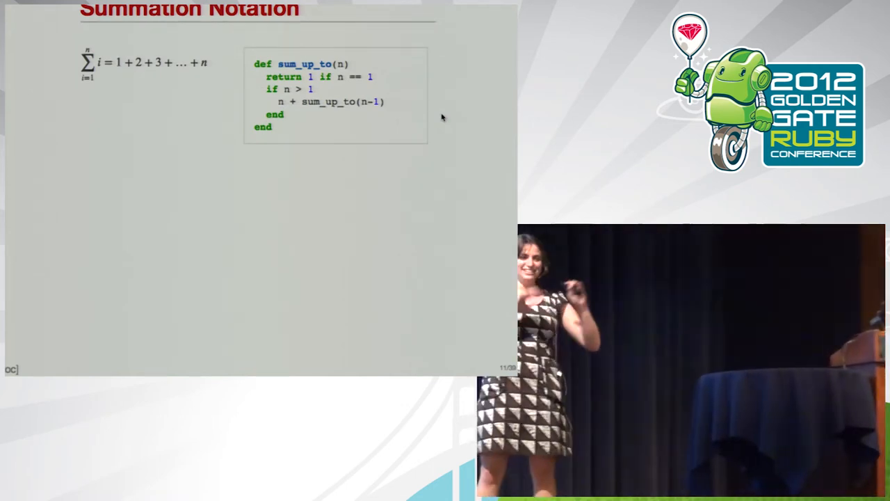
key("Right")
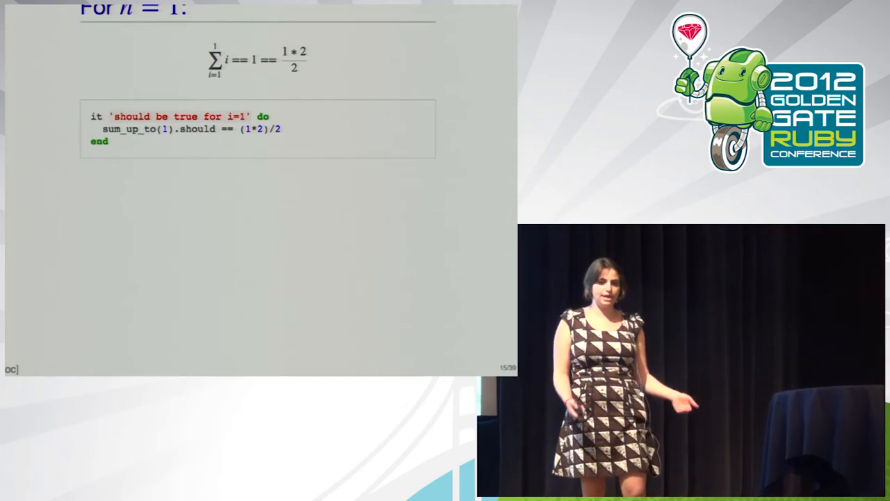
key("right")
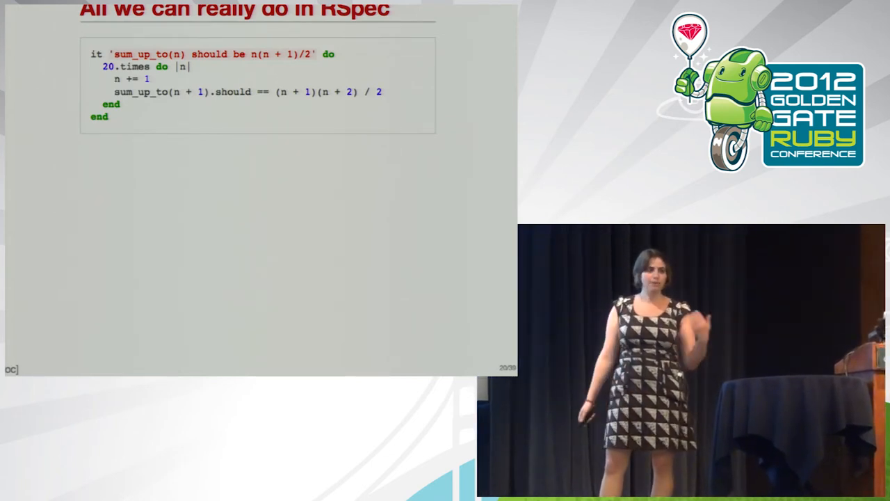
key("Right")
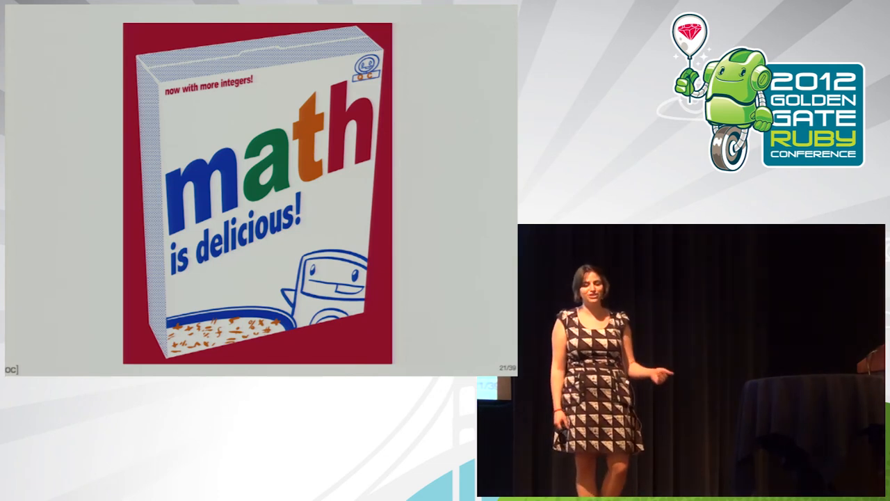